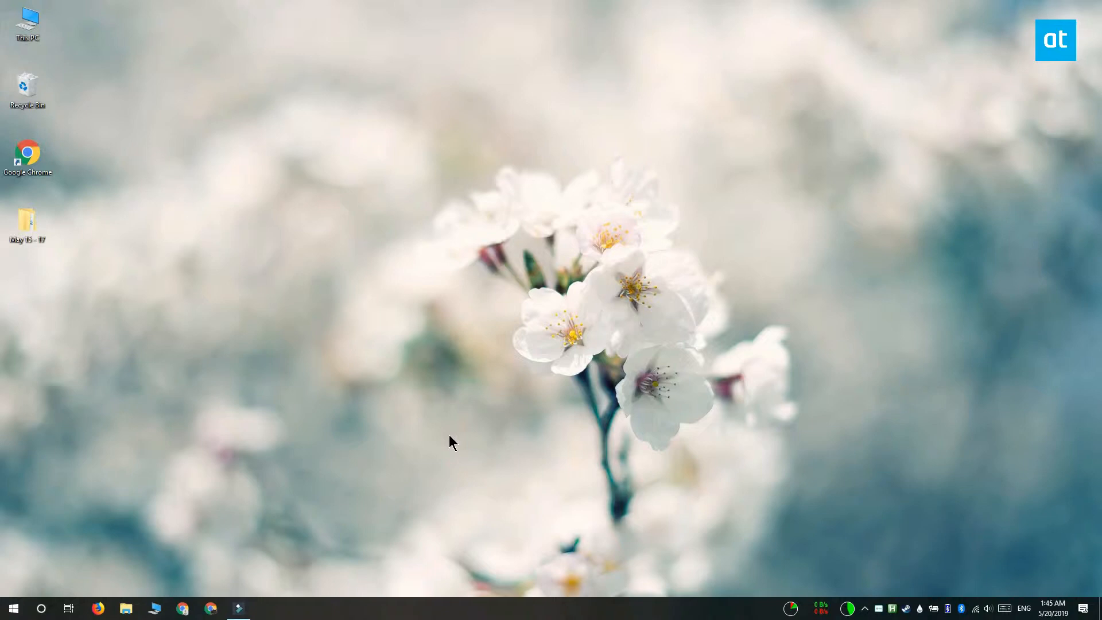
mouse_move(450, 491)
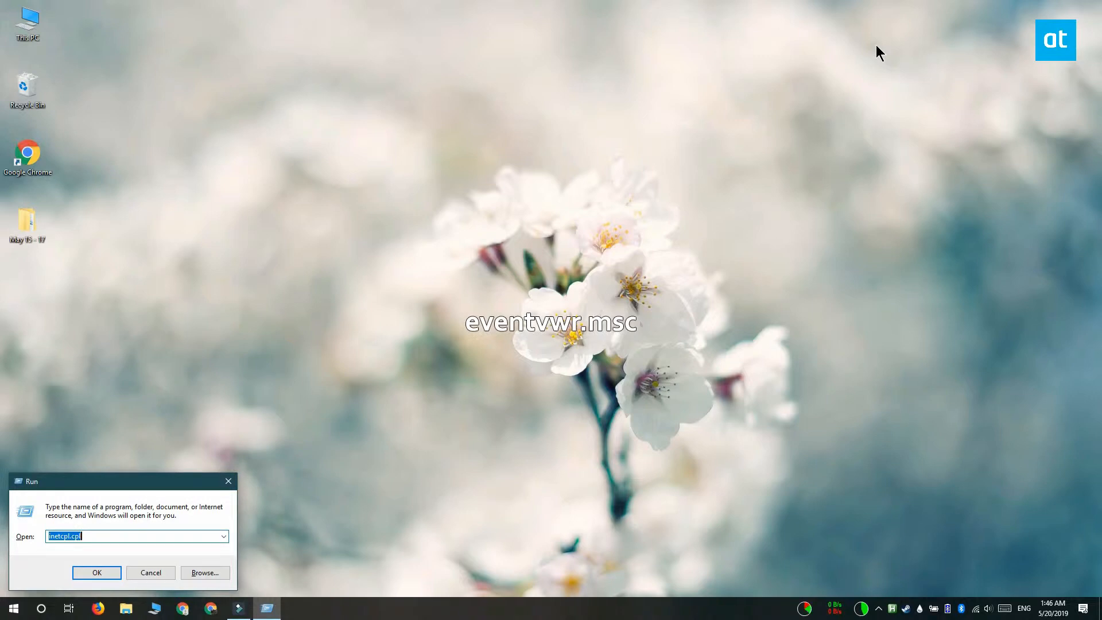
Run eventvwr.msc from the Run dialog to launch Event Viewer.
type("eventvwr.msc")
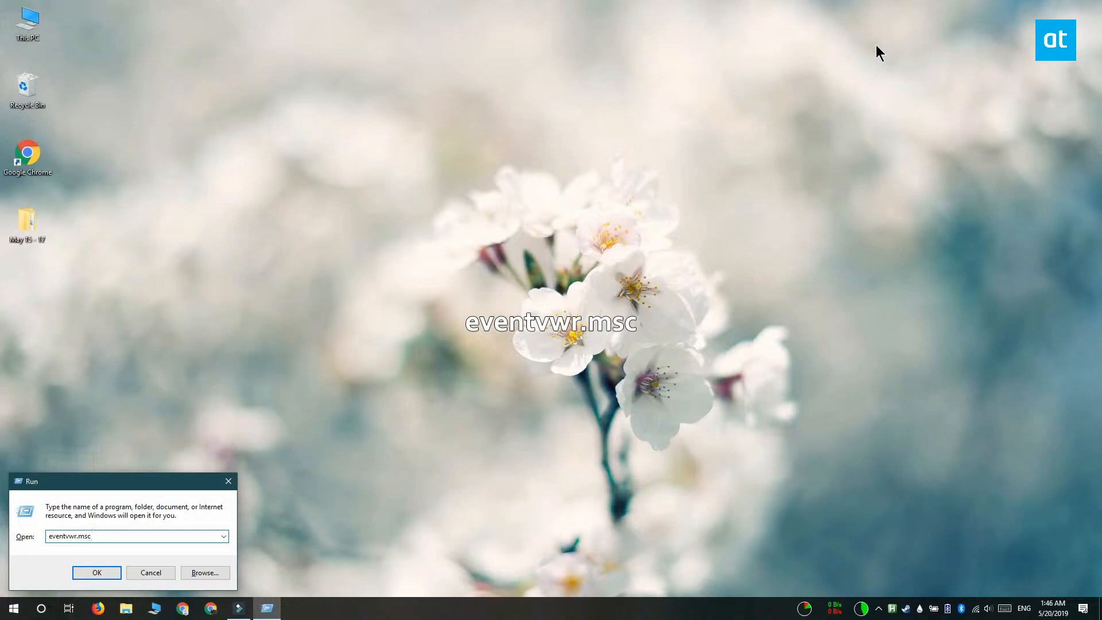
left_click(96, 572)
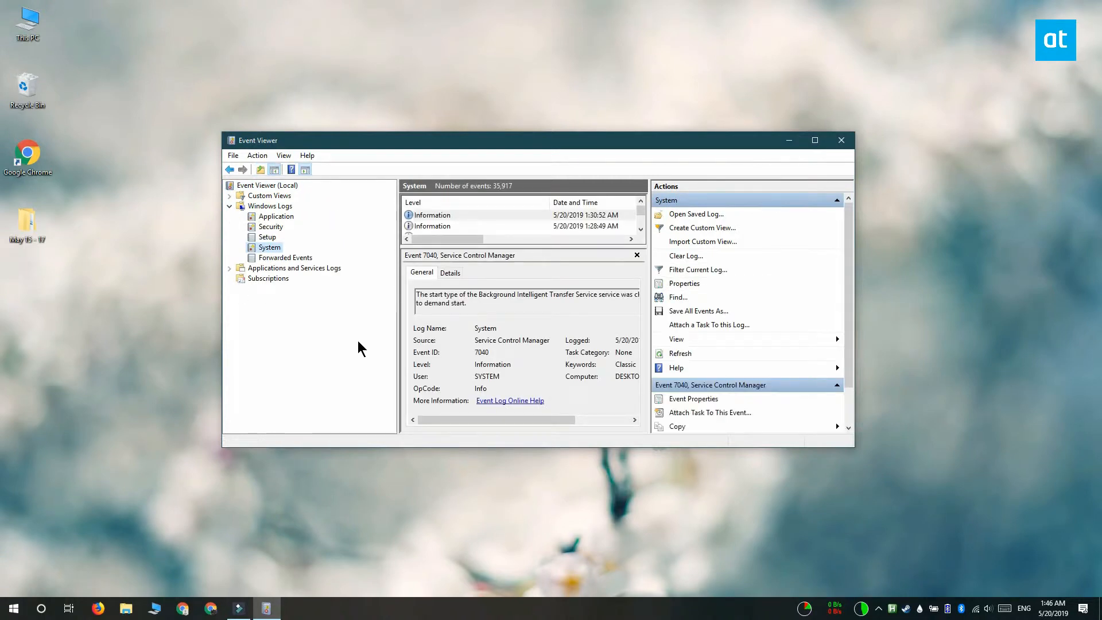
mouse_move(718, 275)
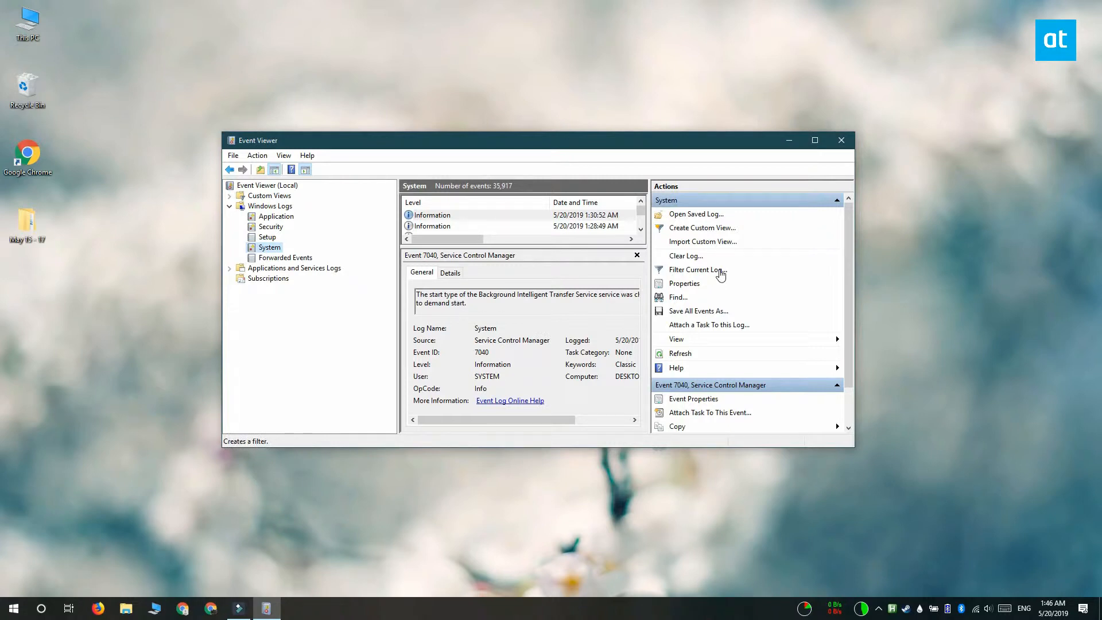
Open Filter Current Log for the Windows Logs > System log.
left_click(697, 270)
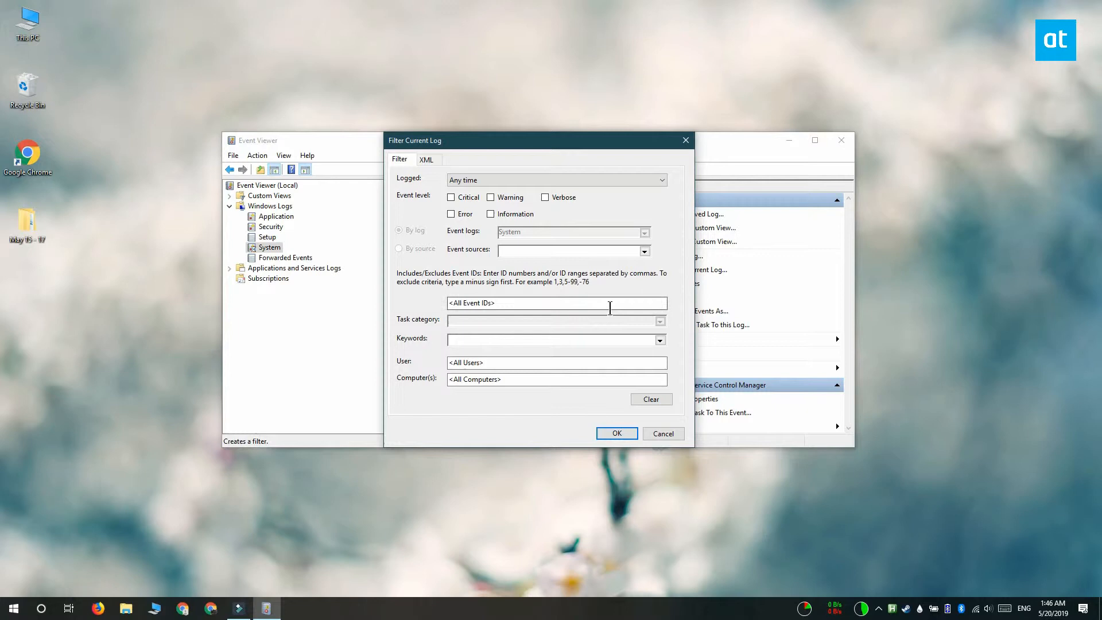
Enter event ID 6005 in the filter's Event IDs box, correcting the mistyped 6008.
left_click(555, 303)
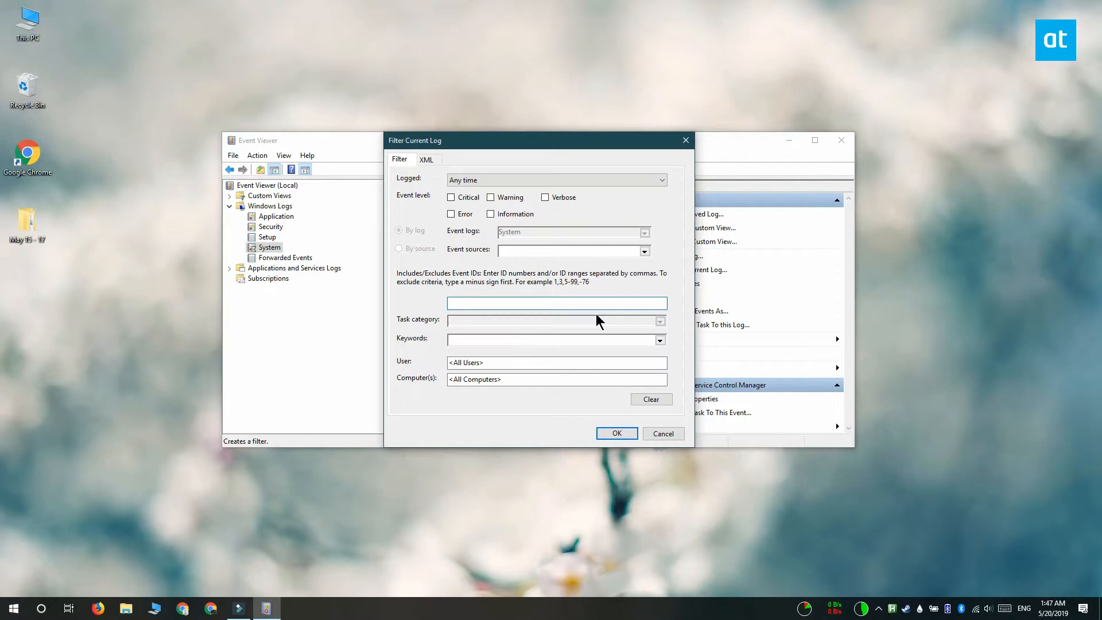
left_click(555, 303)
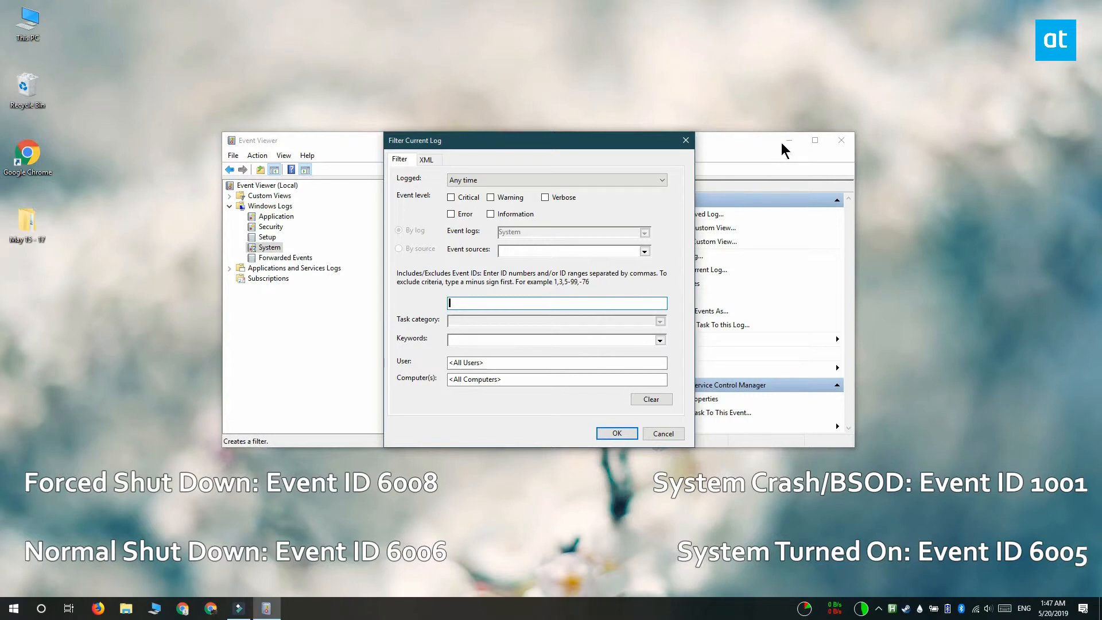
type("6008")
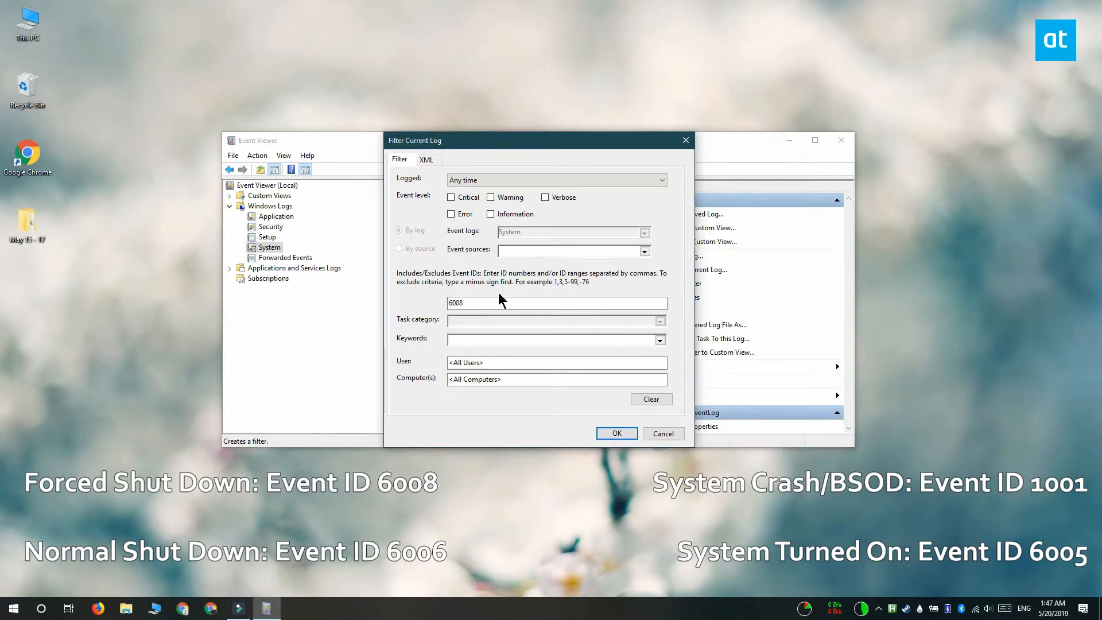
key("BackSpace")
type("5")
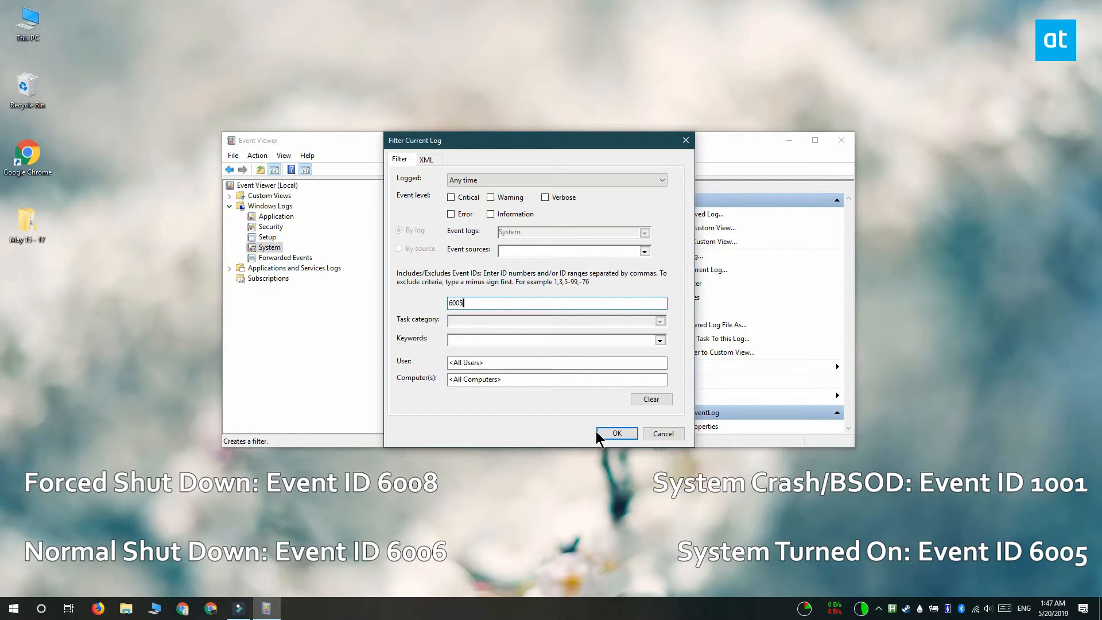
Apply the 6005 filter and view the 5/14/2019 startup event's details.
left_click(616, 432)
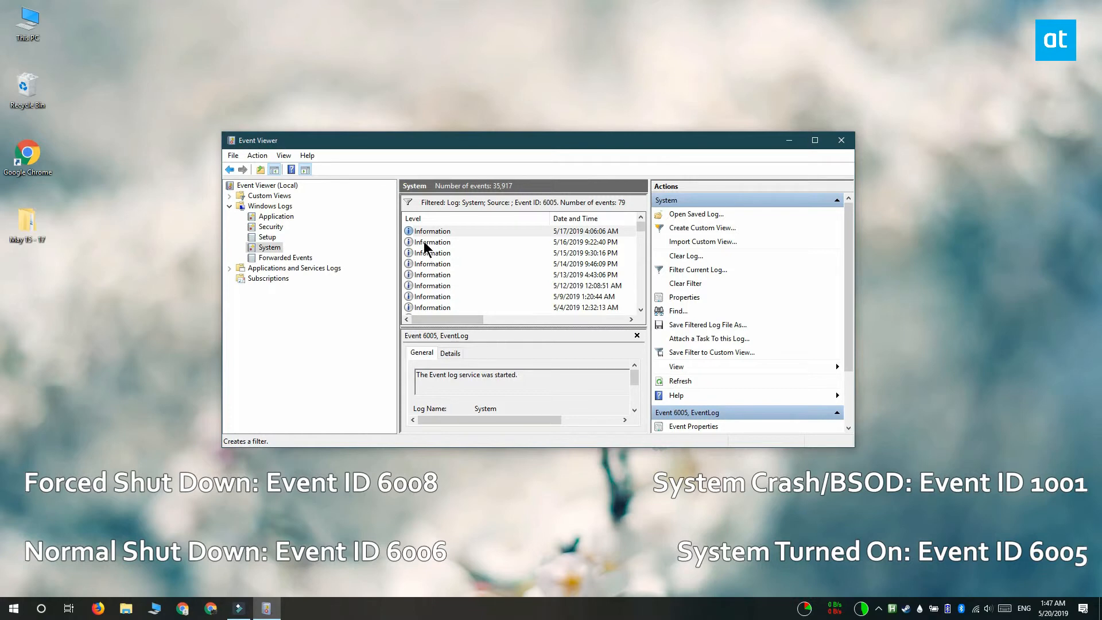
mouse_move(583, 242)
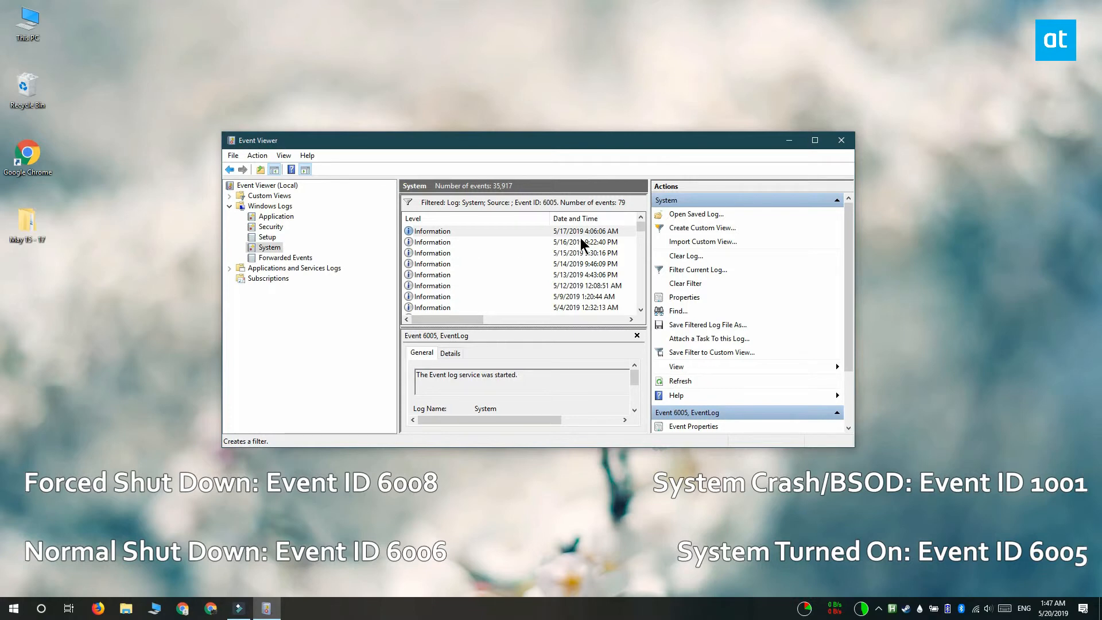
left_click(492, 263)
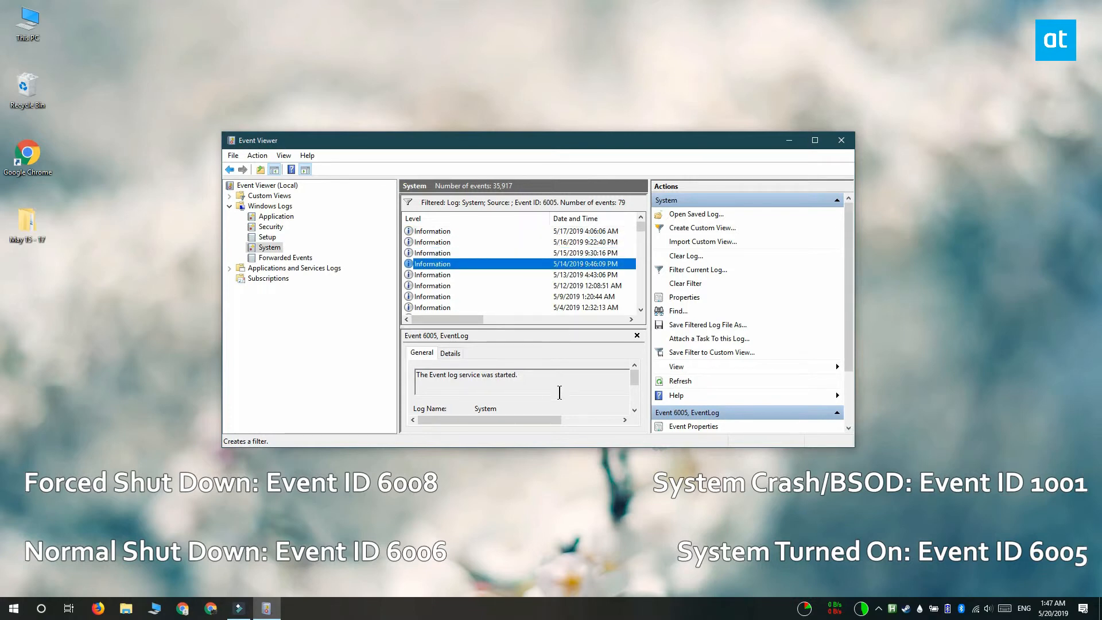